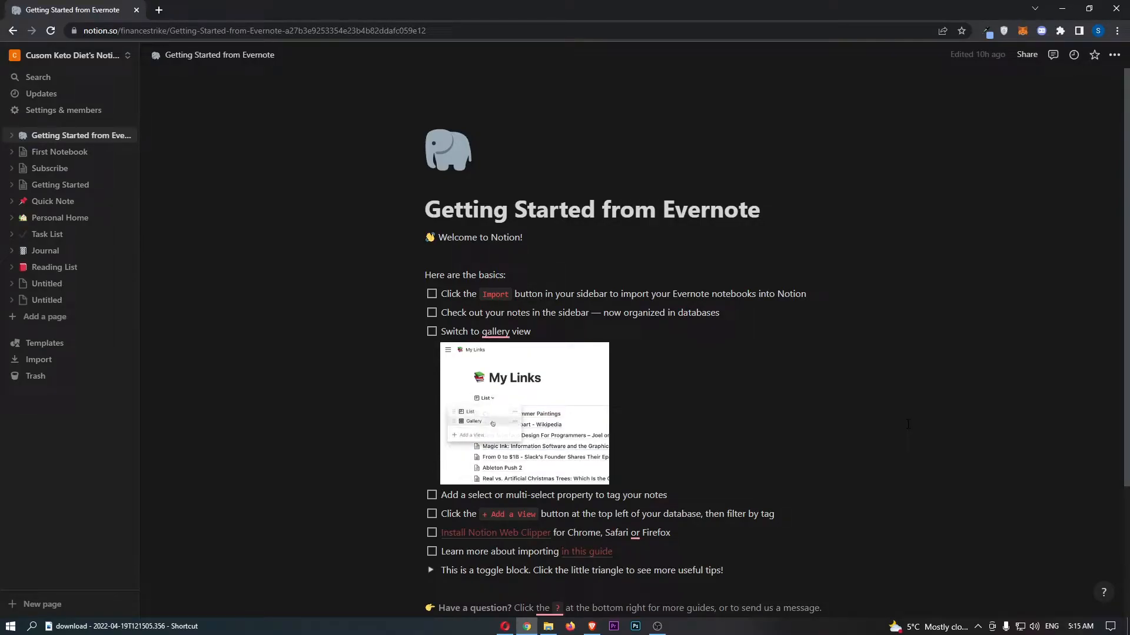
- Open Settings & members and show My connections, listing GitHub, Slack, Asana, Zoom and Google Drive
click(473, 421)
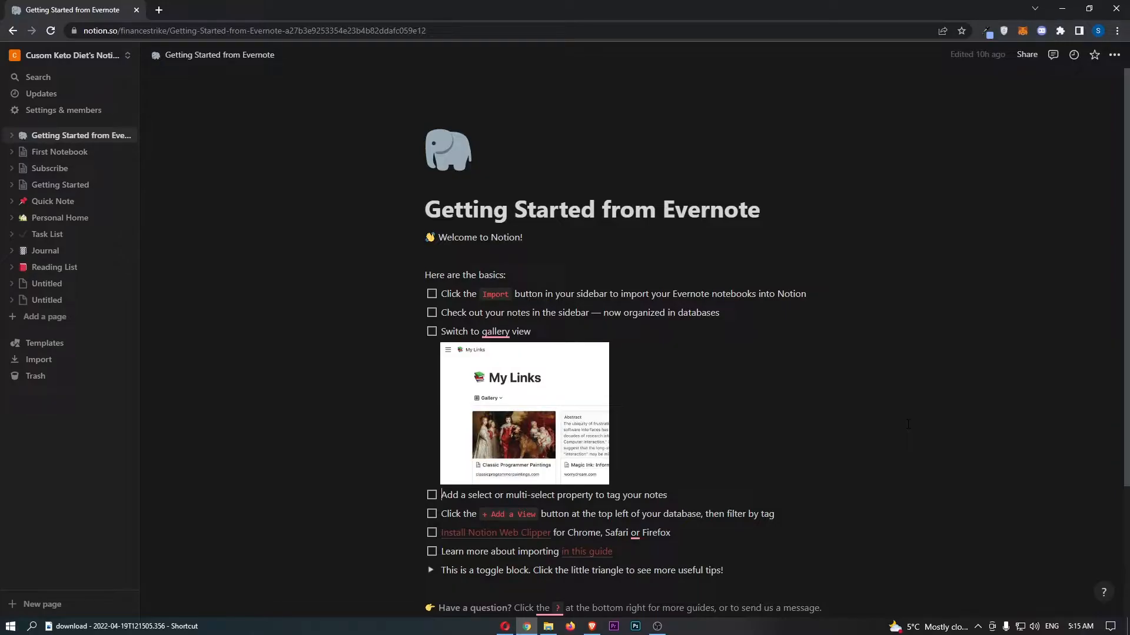
click(486, 398)
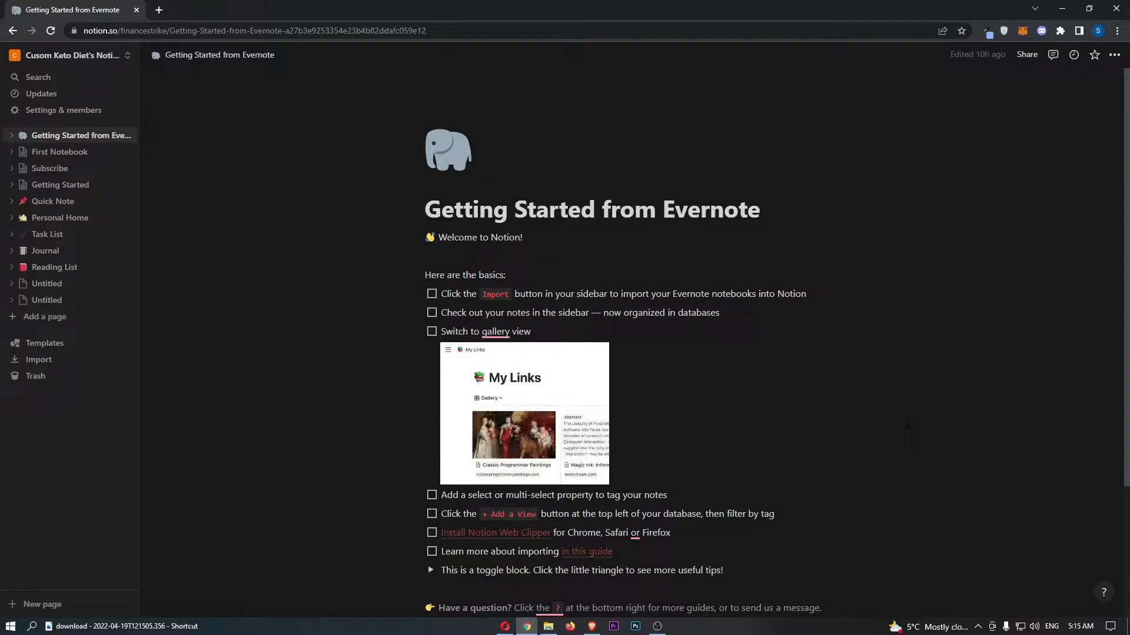
click(488, 397)
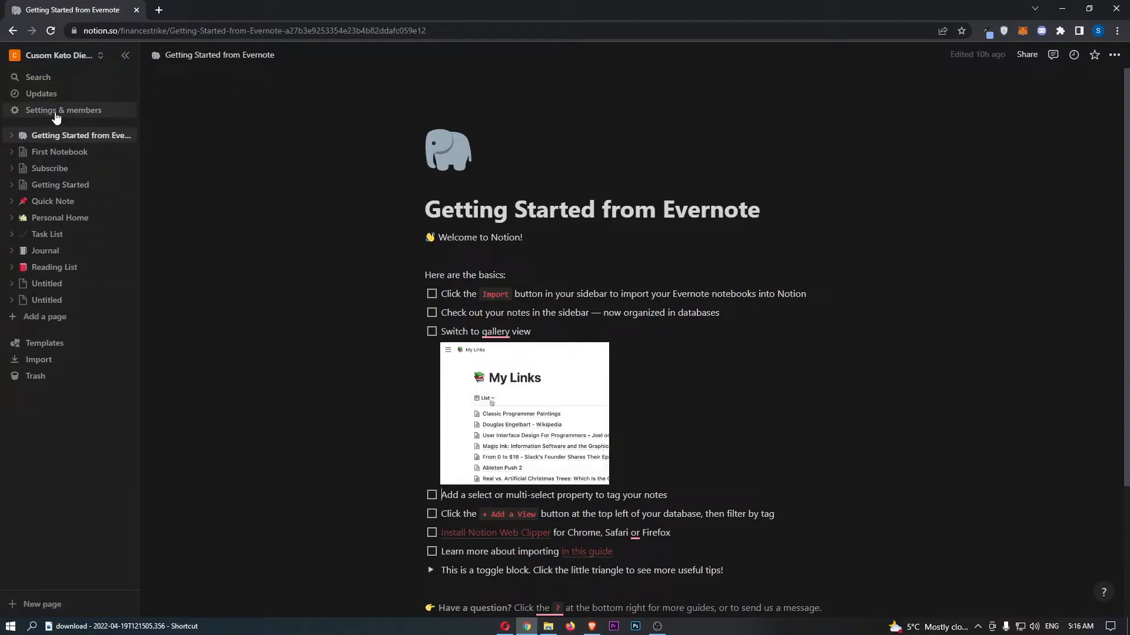
click(63, 109)
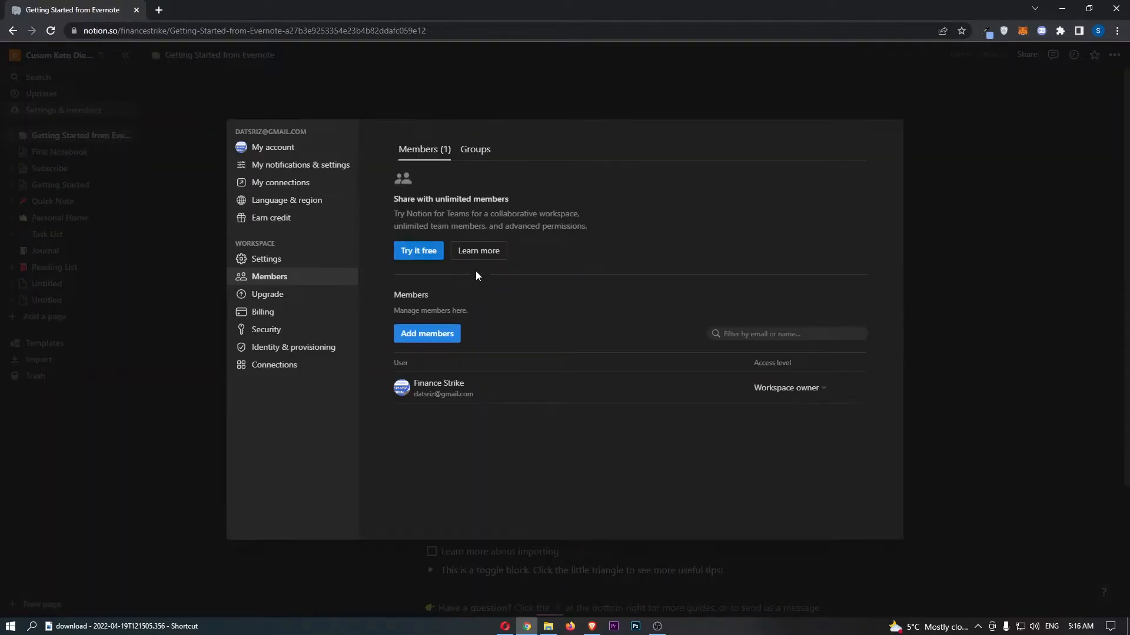
mouse_move(617, 281)
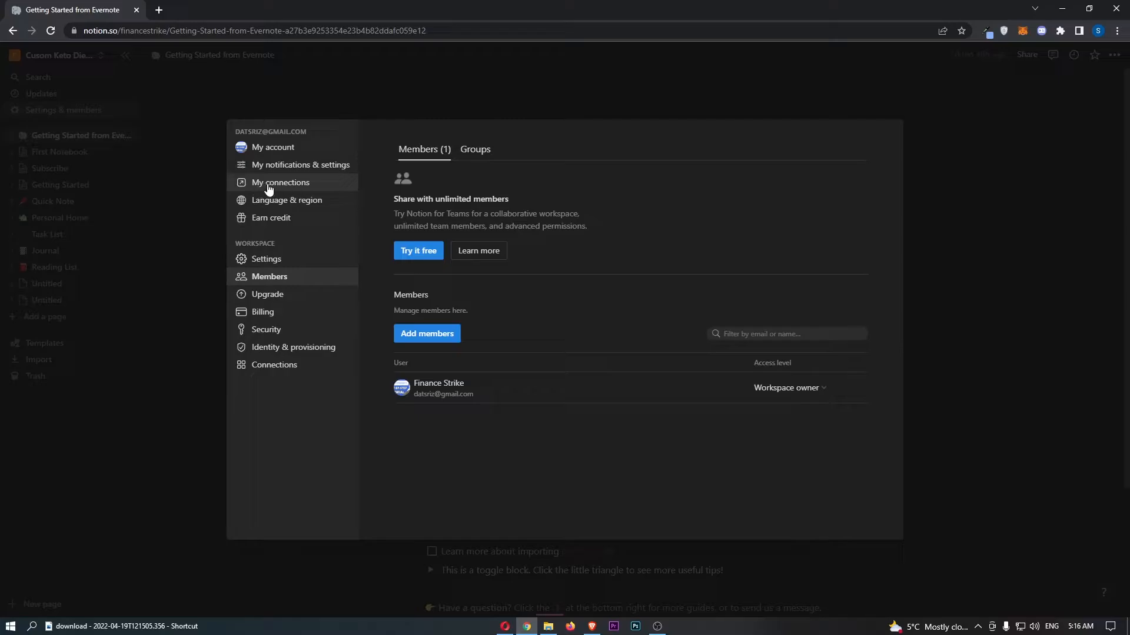
click(280, 183)
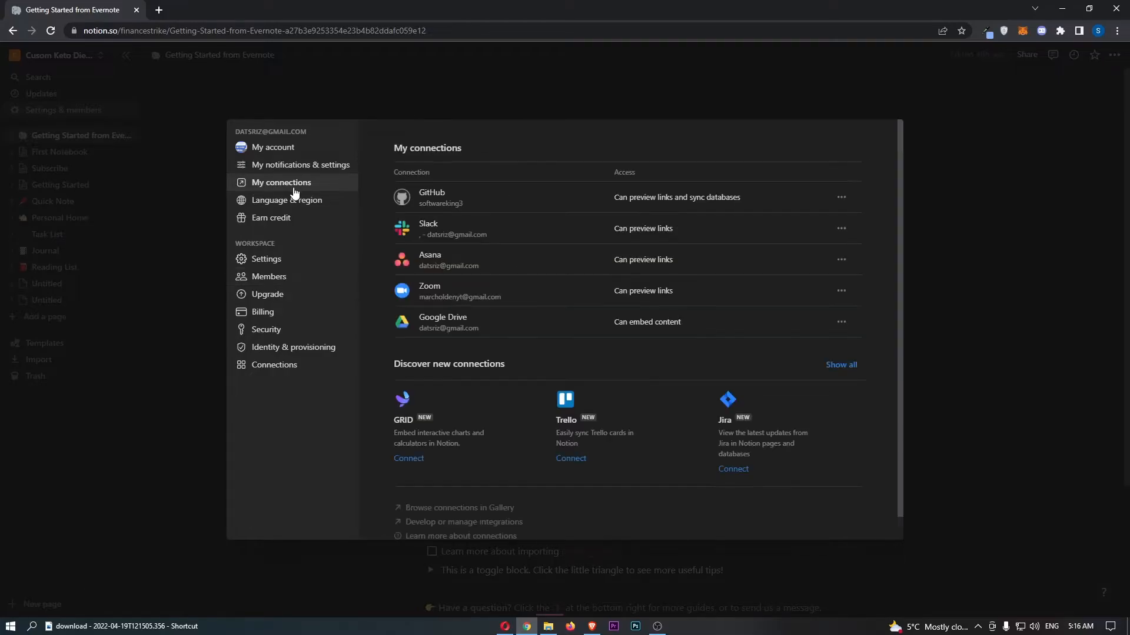
mouse_move(597, 257)
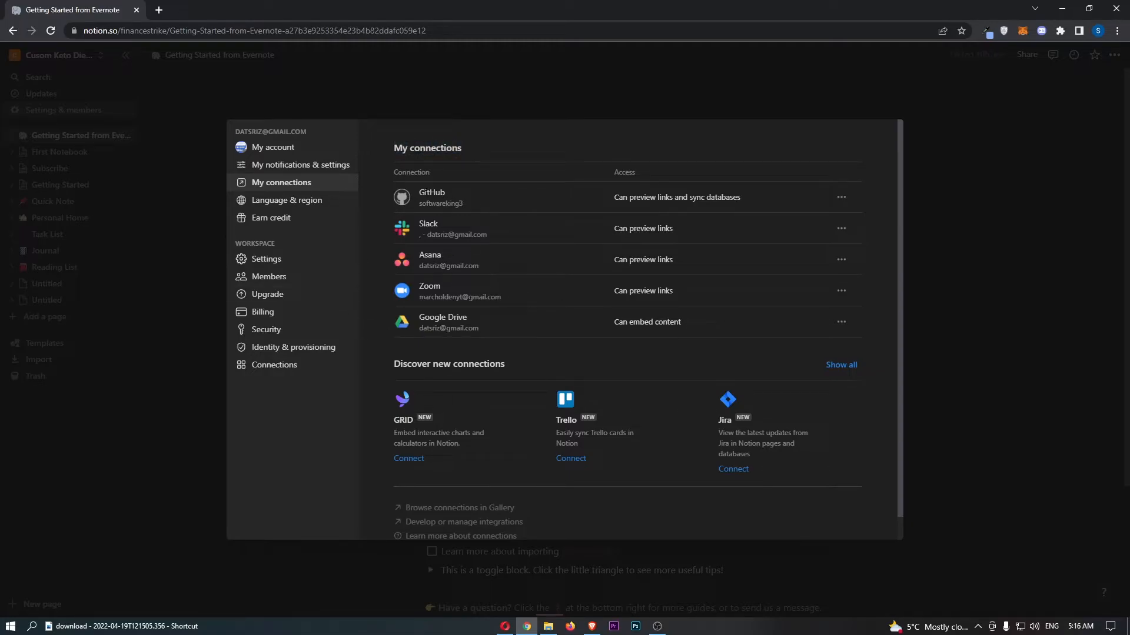
mouse_move(662, 391)
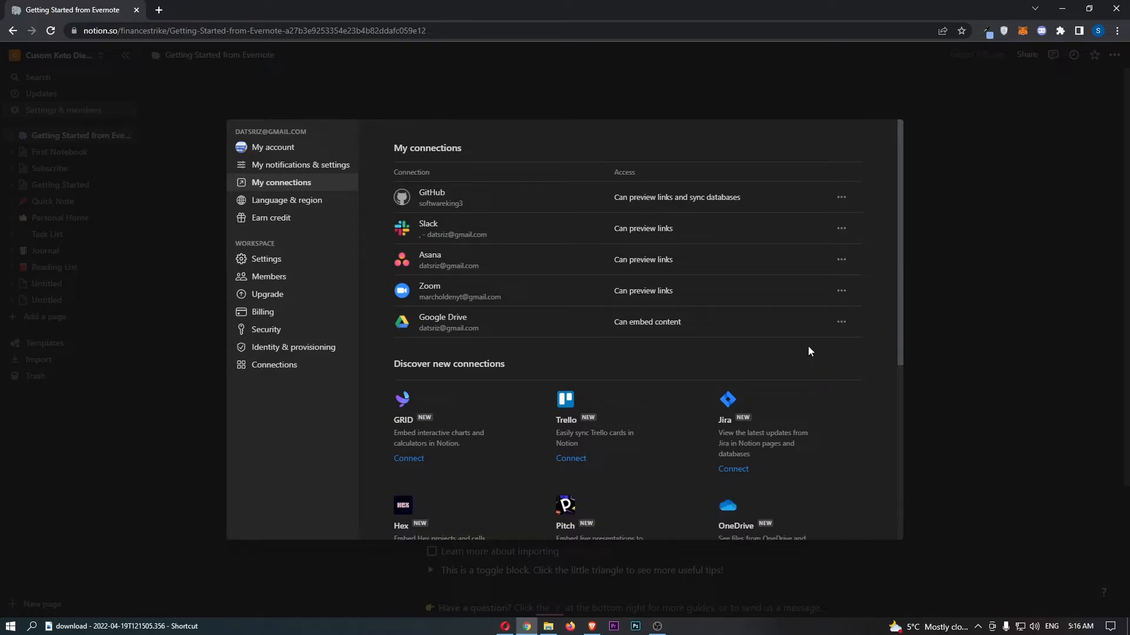
- Scroll to Discover new connections to reveal OneDrive among Hex, Pitch, Dropbox and Figma
scroll(down, 3)
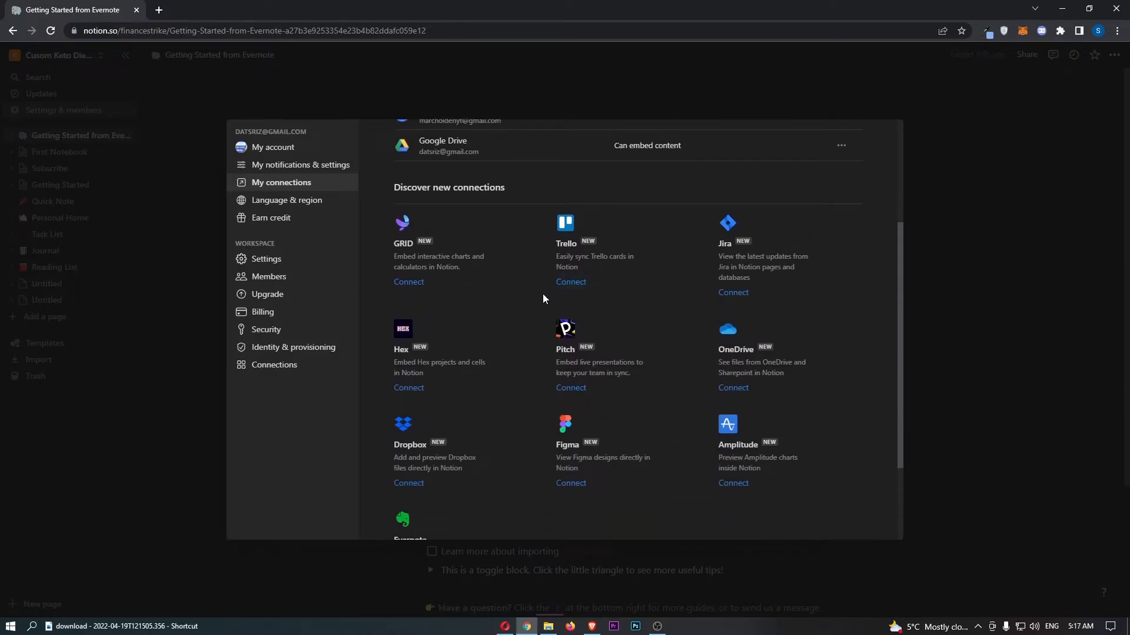
mouse_move(606, 309)
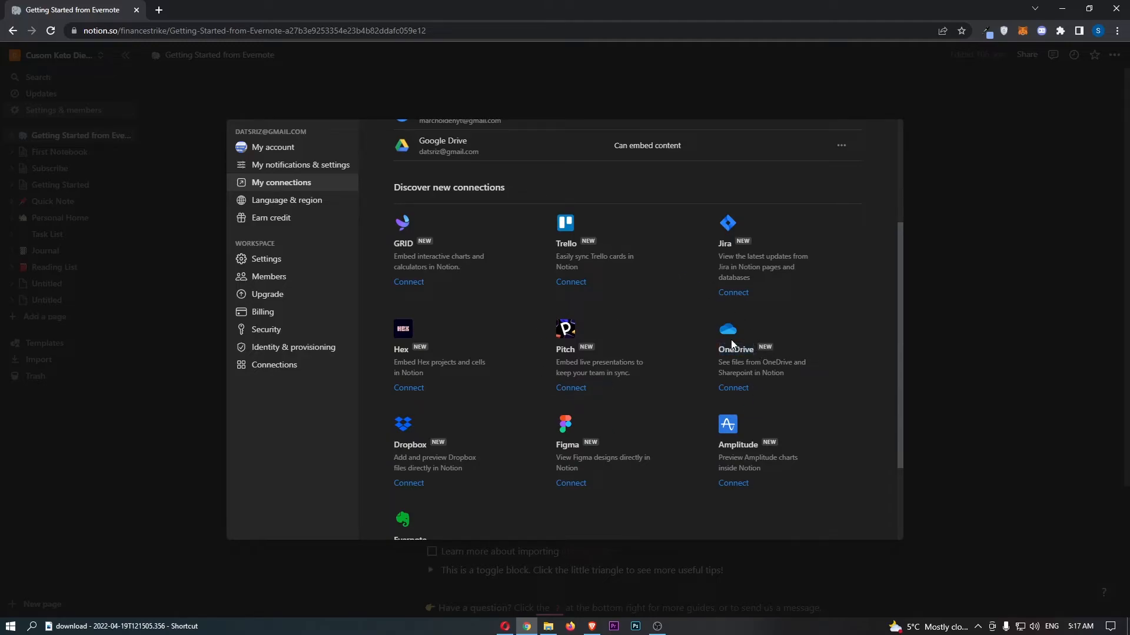
mouse_move(734, 388)
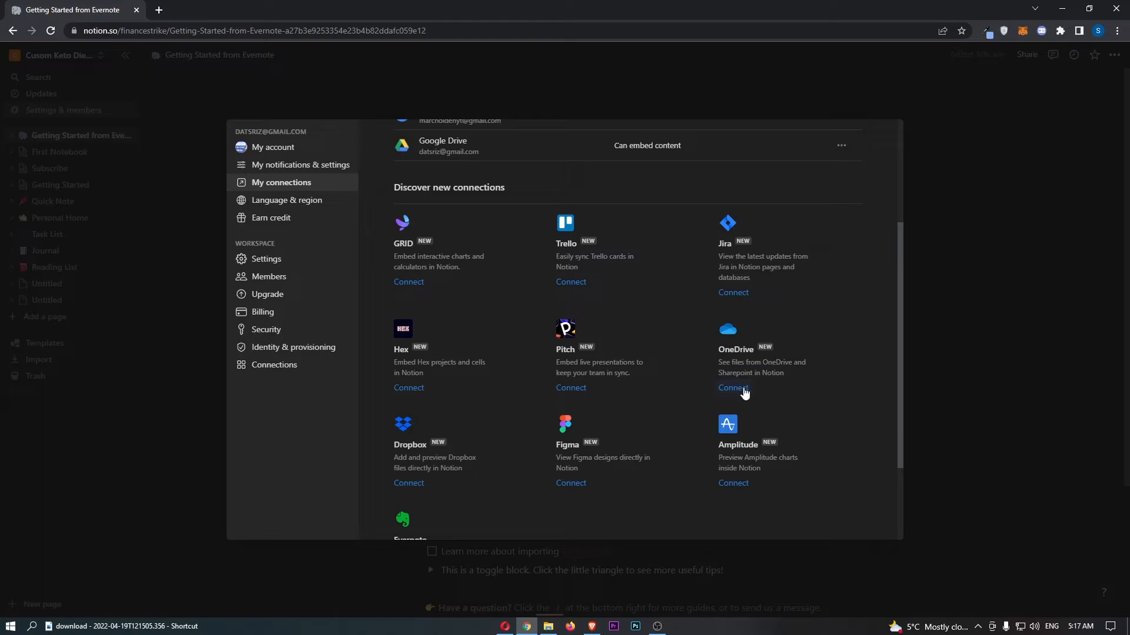
- Connect OneDrive and approve Microsoft's consent for file and profile access
click(731, 388)
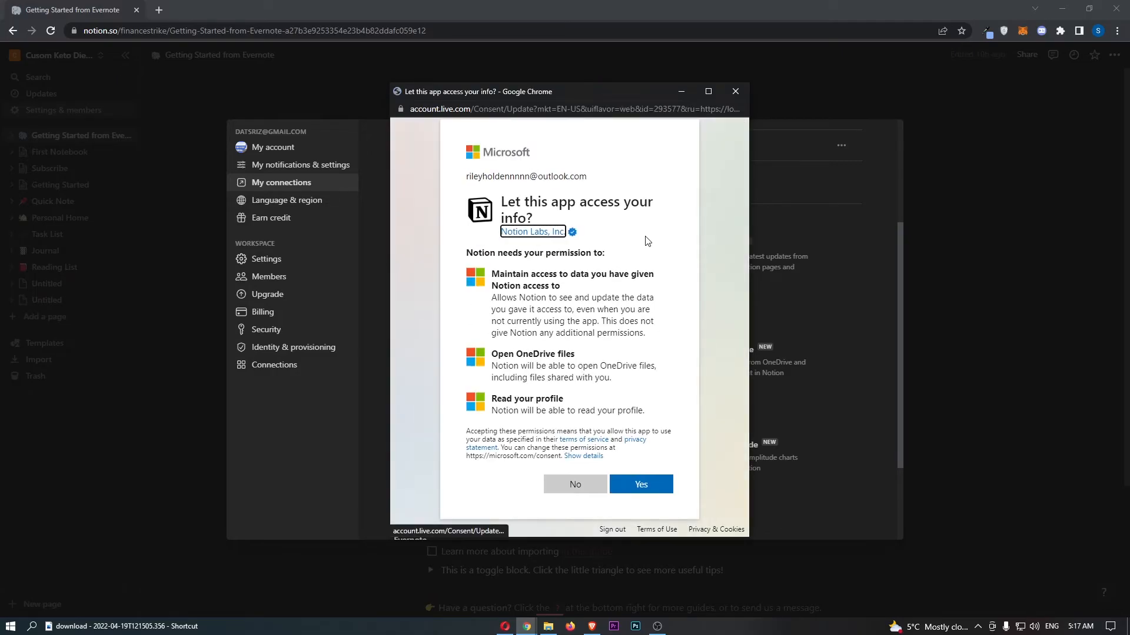
double_click(526, 176)
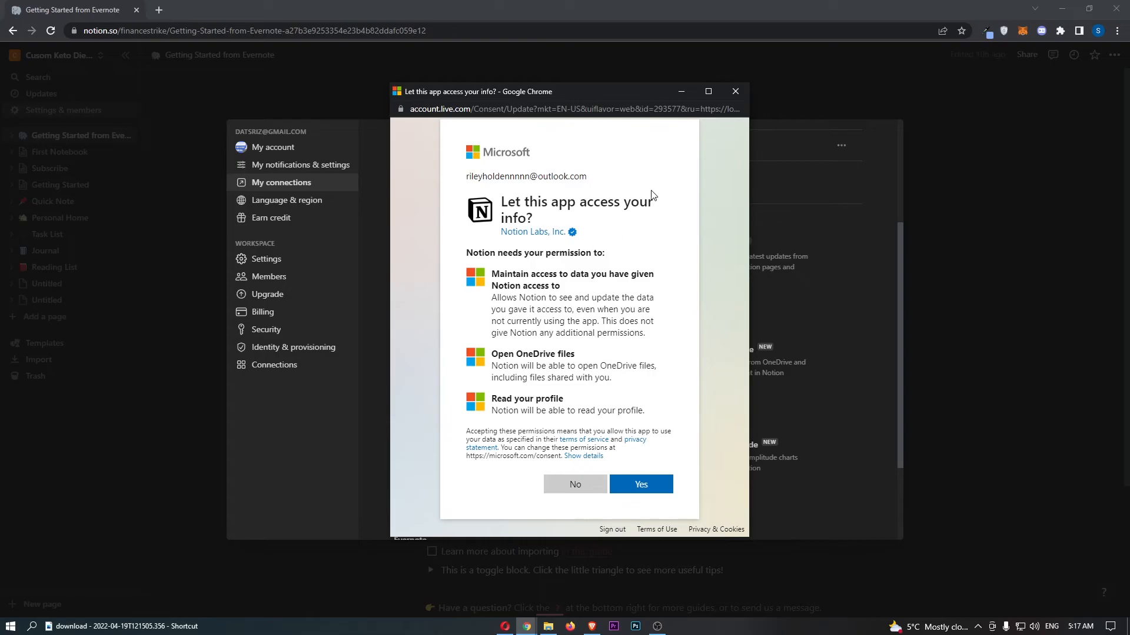
click(640, 484)
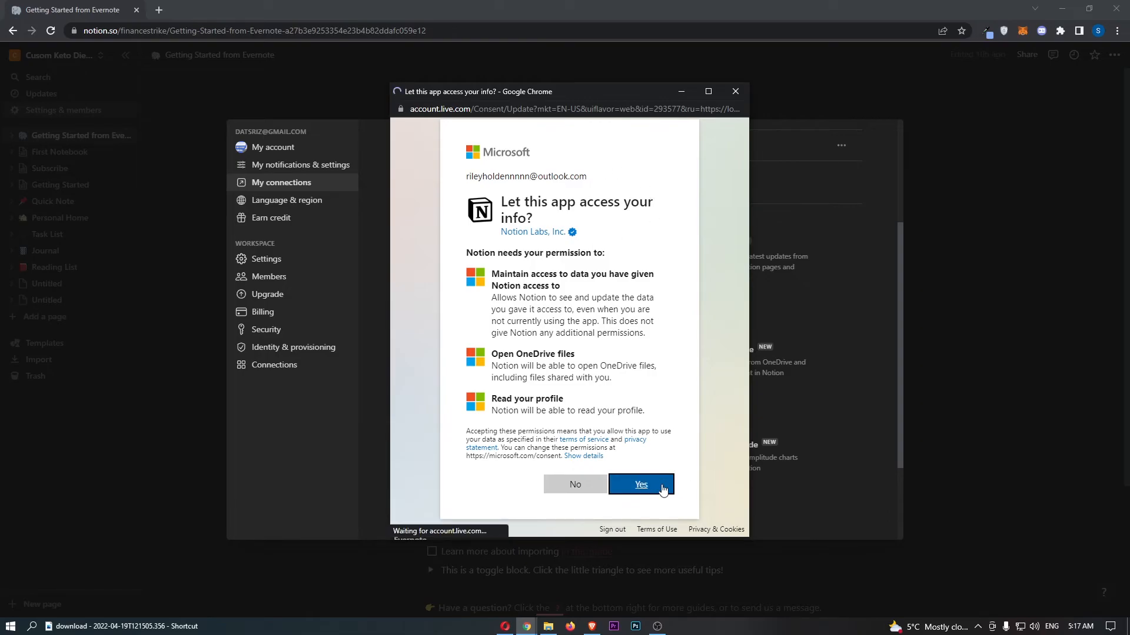
click(640, 484)
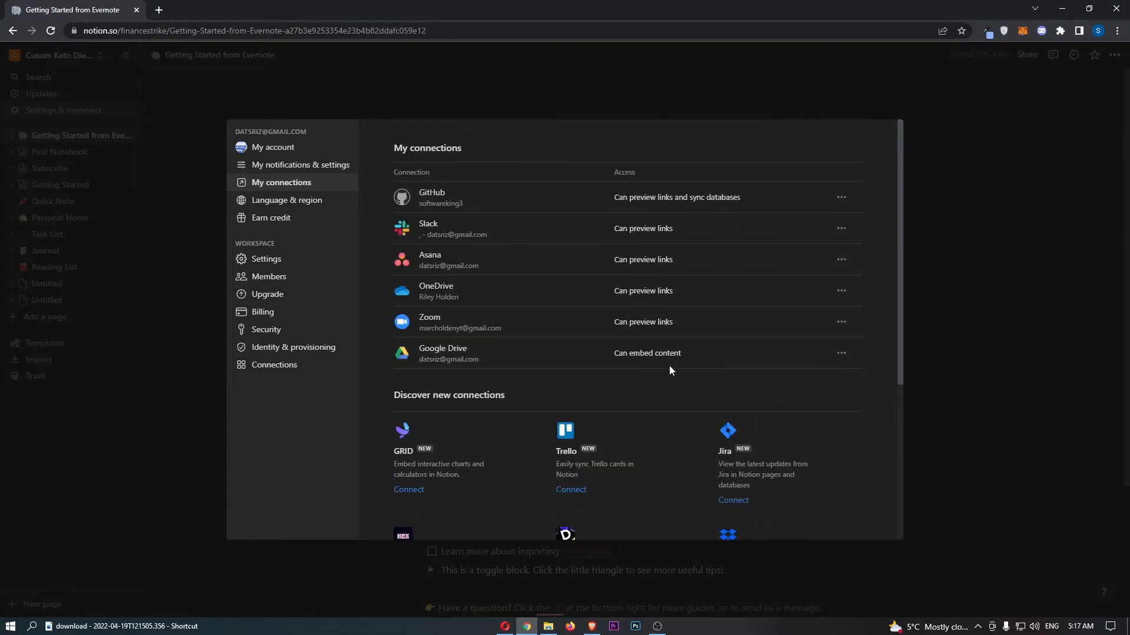
double_click(436, 286)
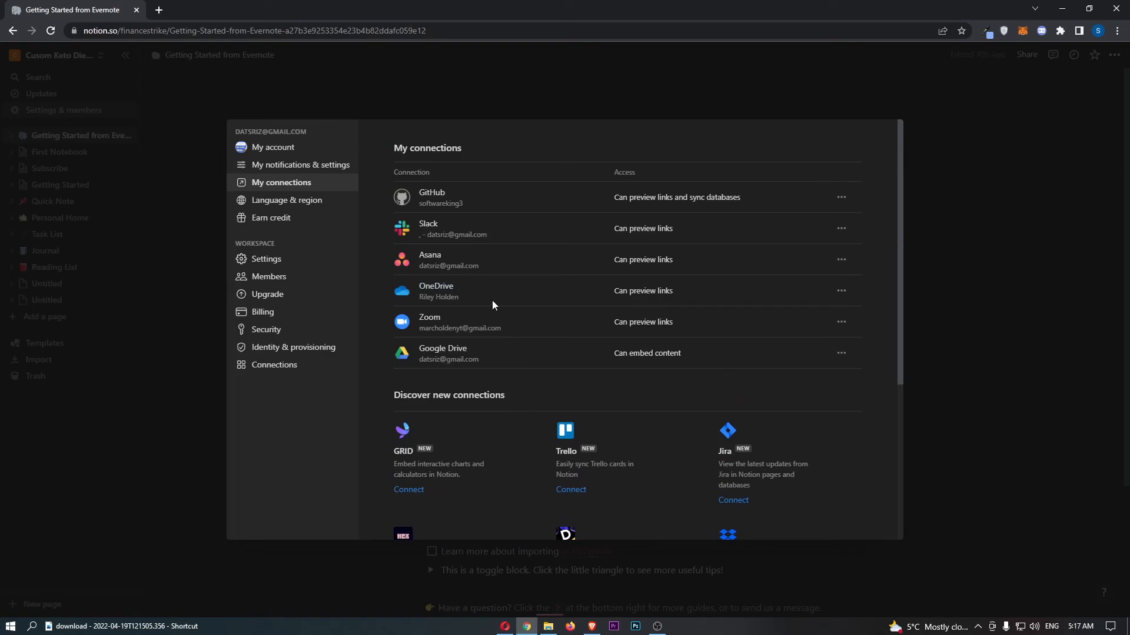
mouse_move(494, 305)
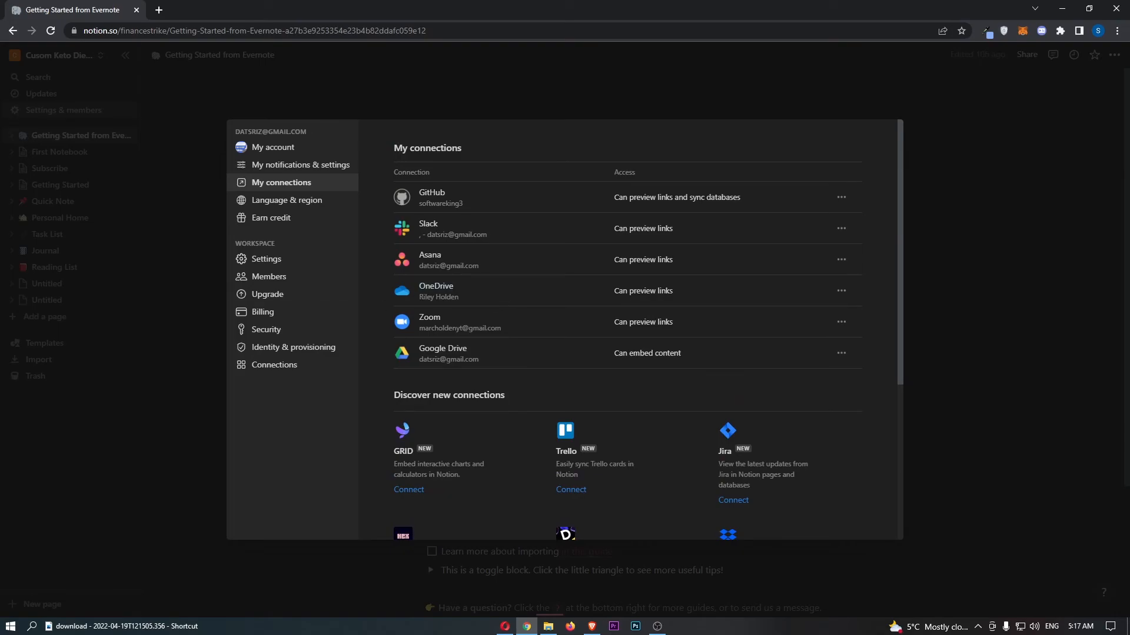